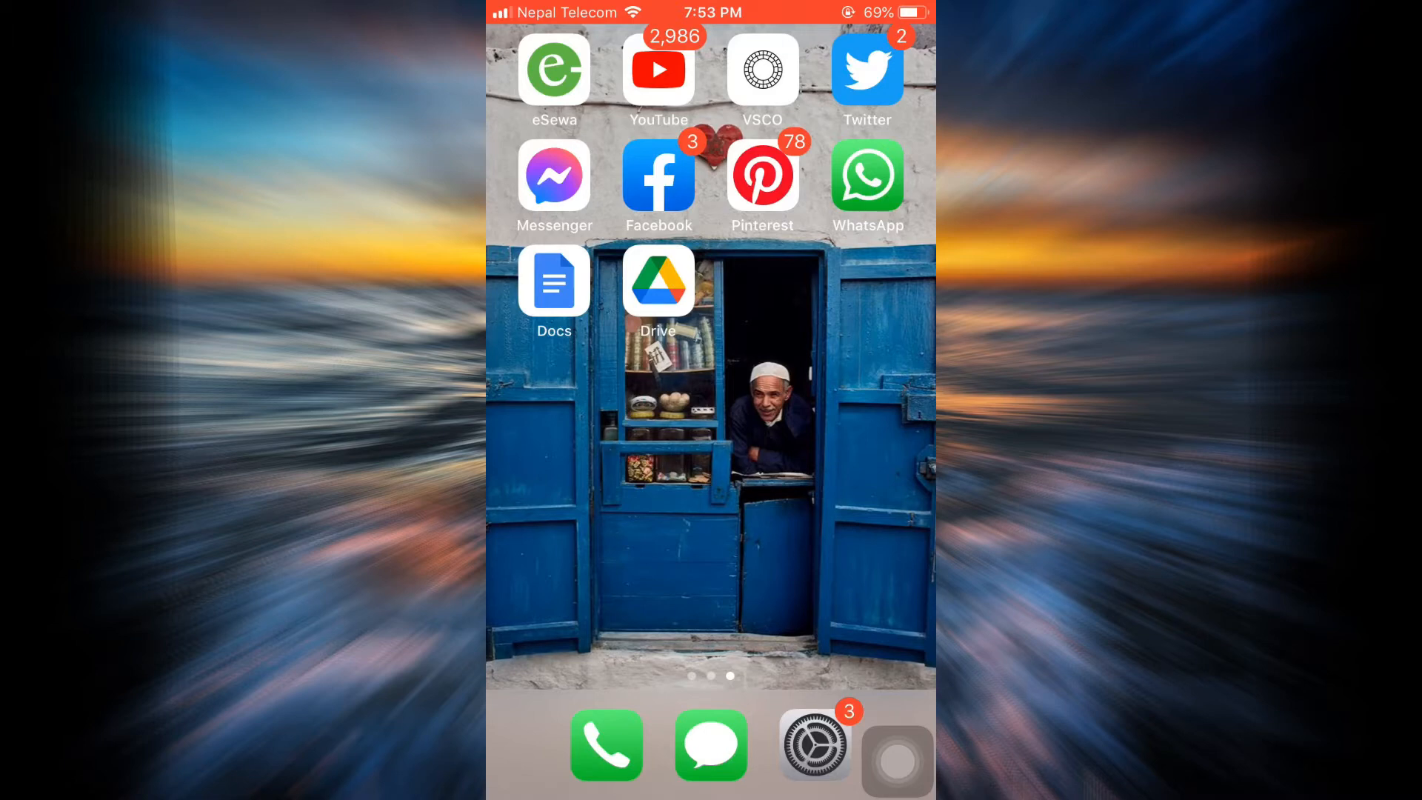
- Swipe across the home screen to reach the browser and load na.leagueoflegends.com
scroll(left, 3)
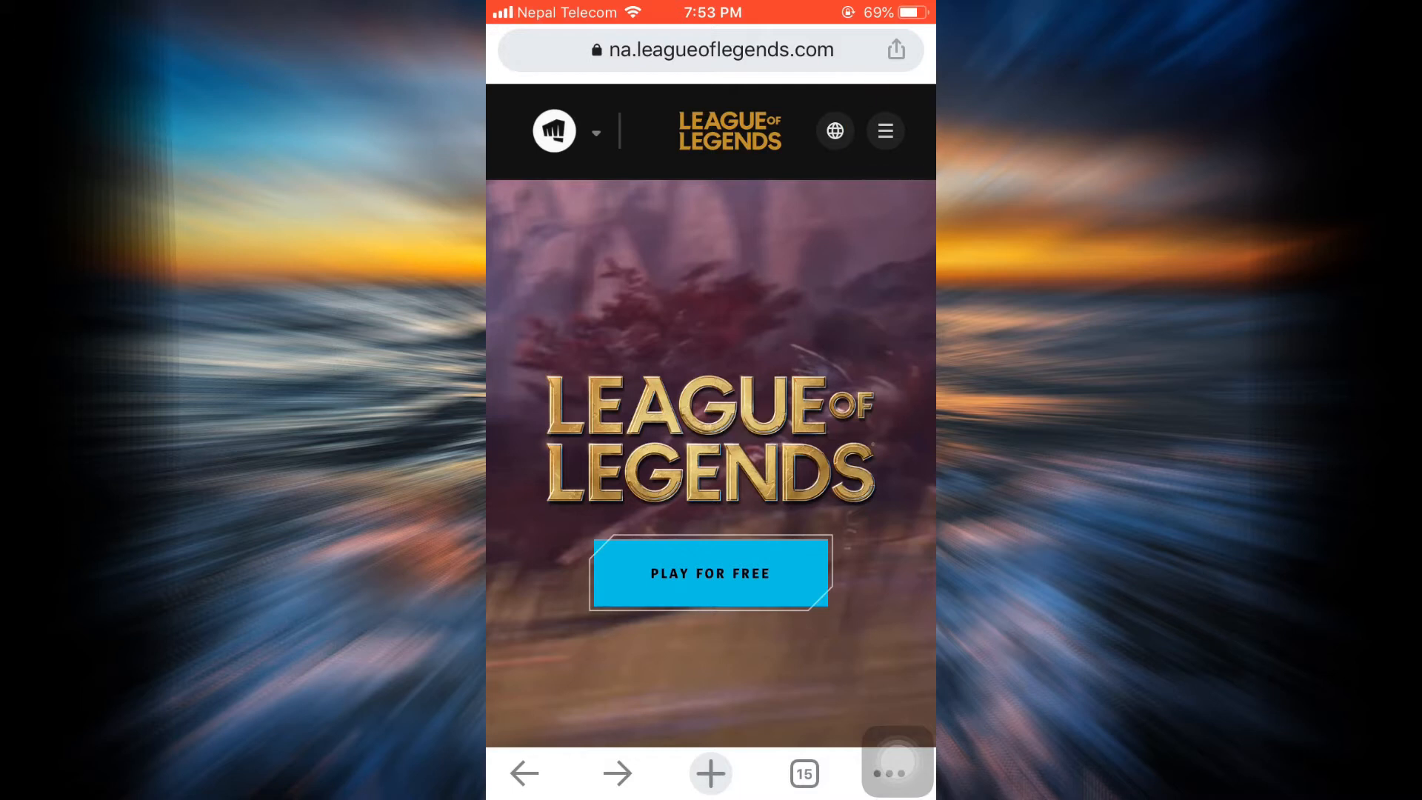
- Go to My Account from the site menu and submit the saved account password
click(884, 129)
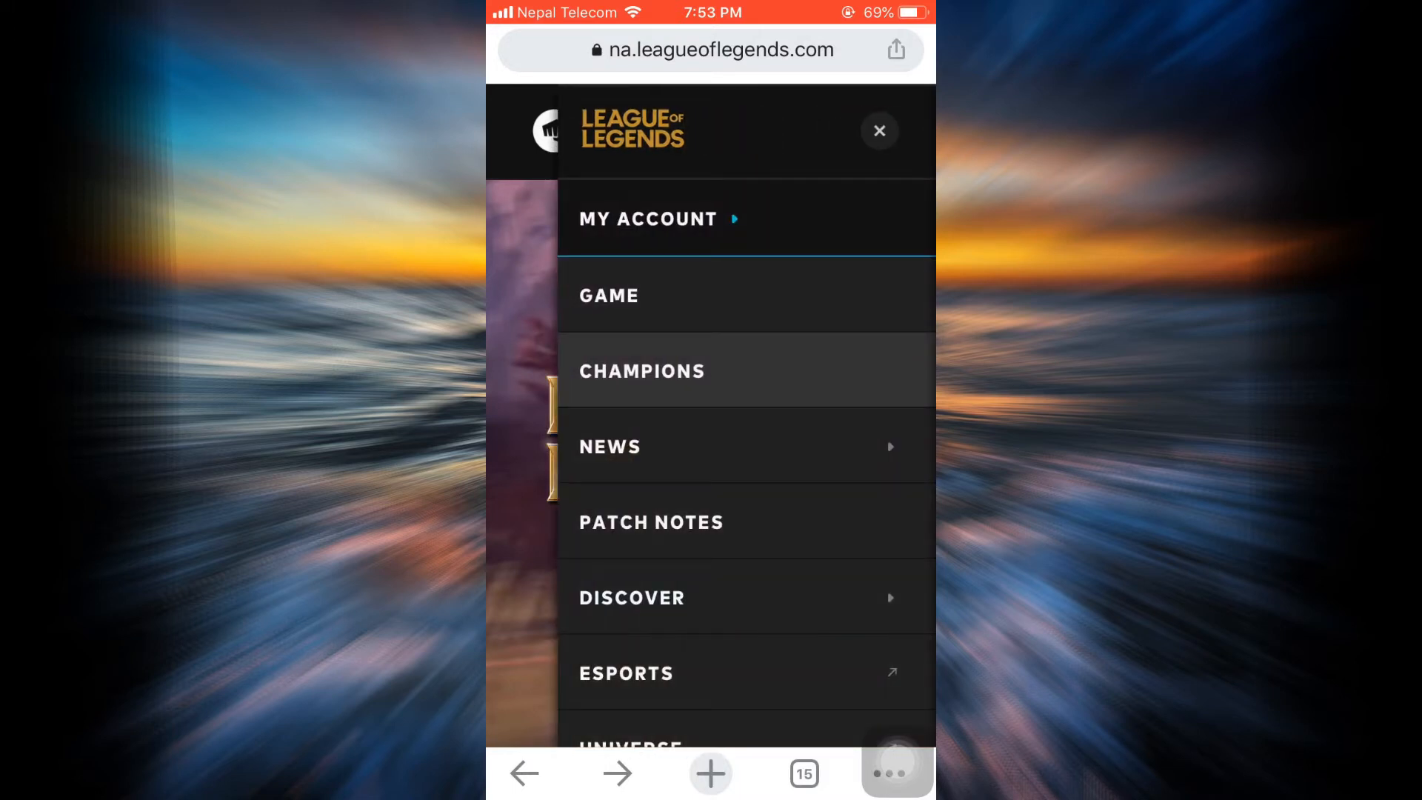
click(647, 219)
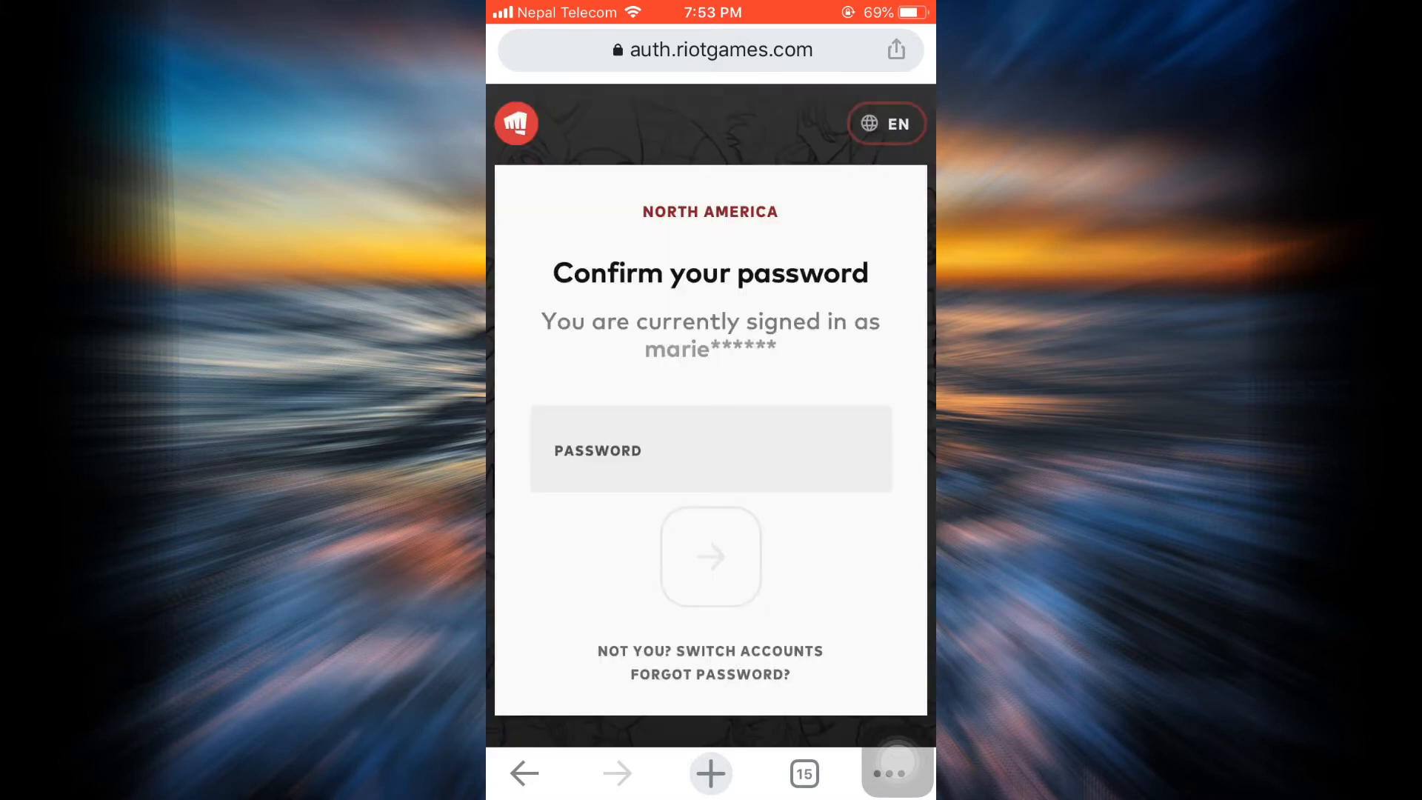
click(710, 449)
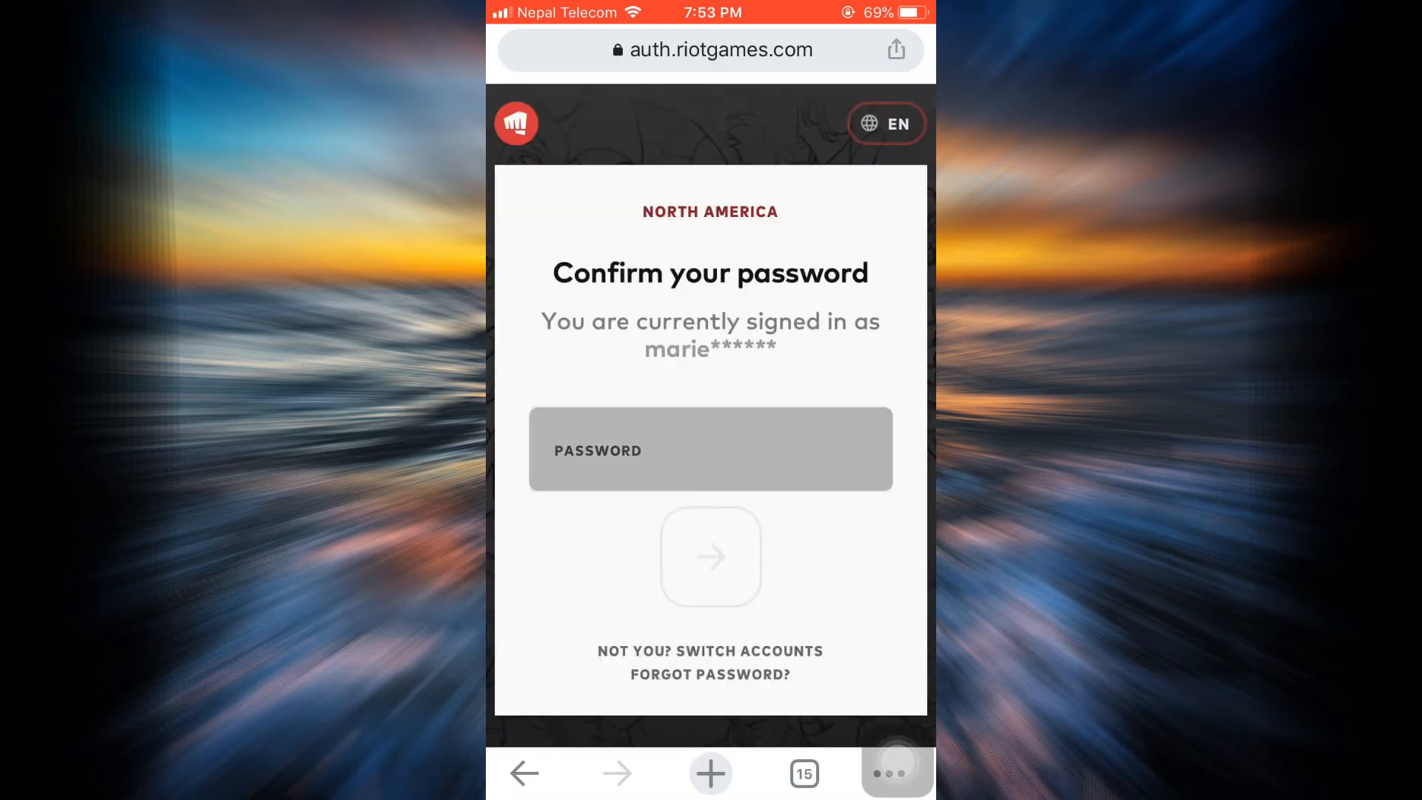
click(710, 448)
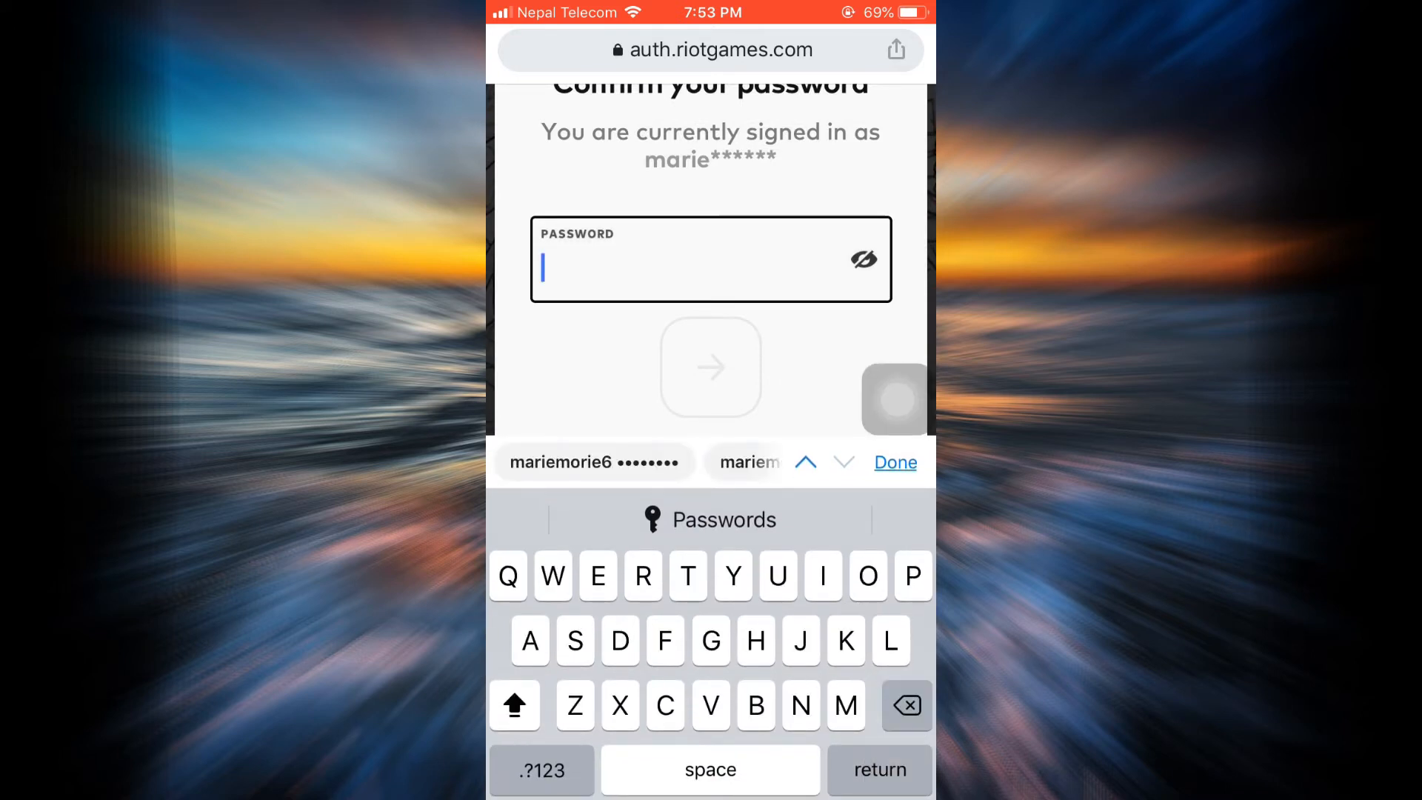
click(595, 461)
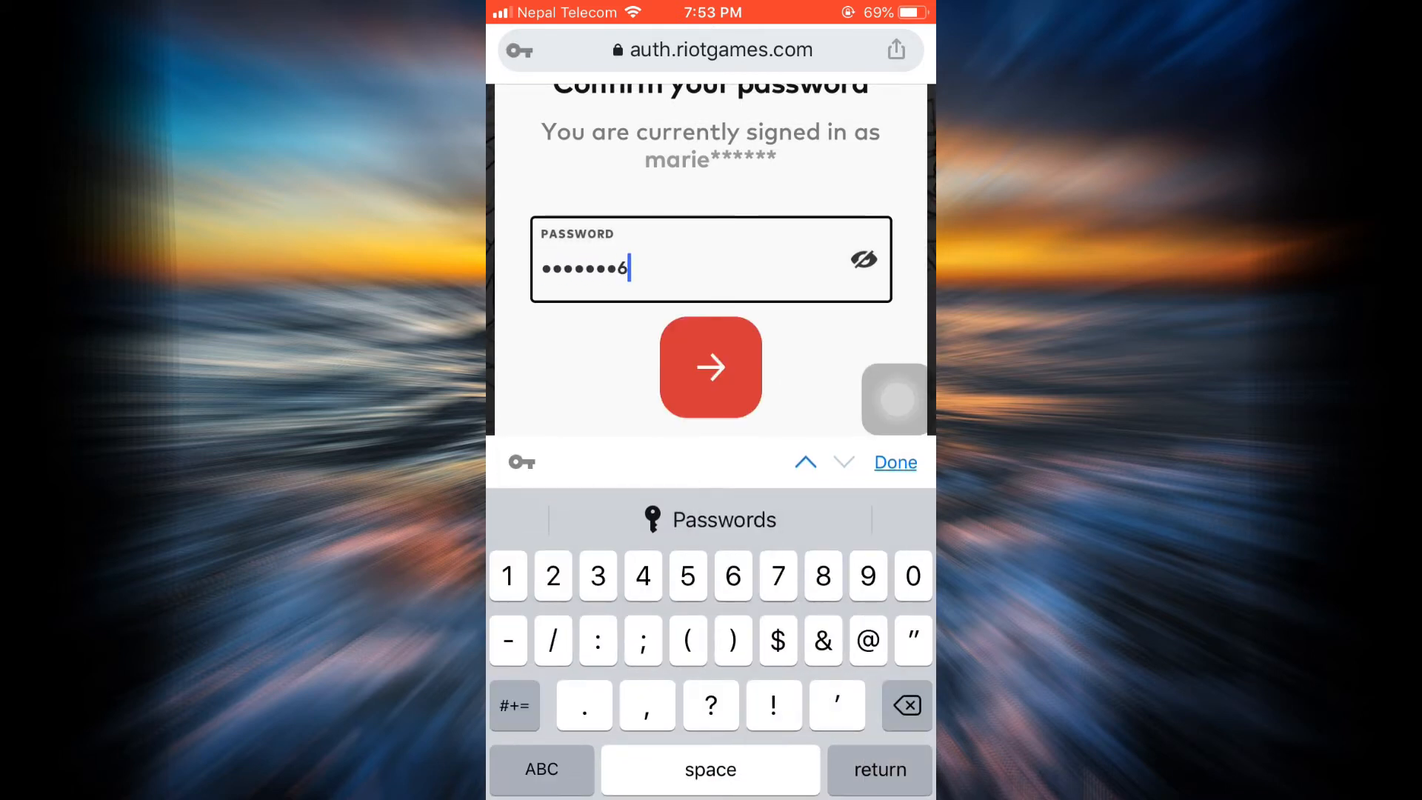
click(711, 368)
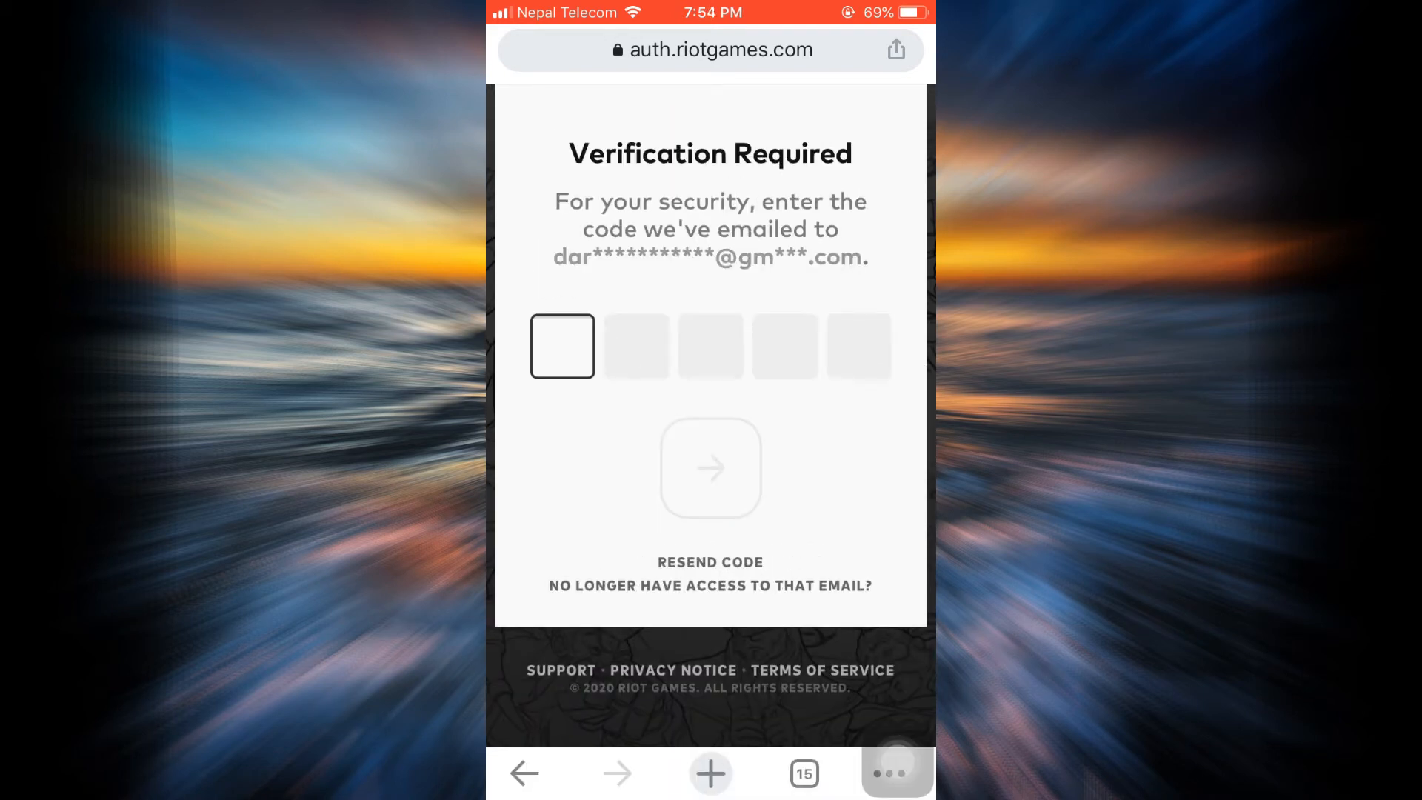
- Switch to the Gmail app to look for the Riot verification email
click(561, 346)
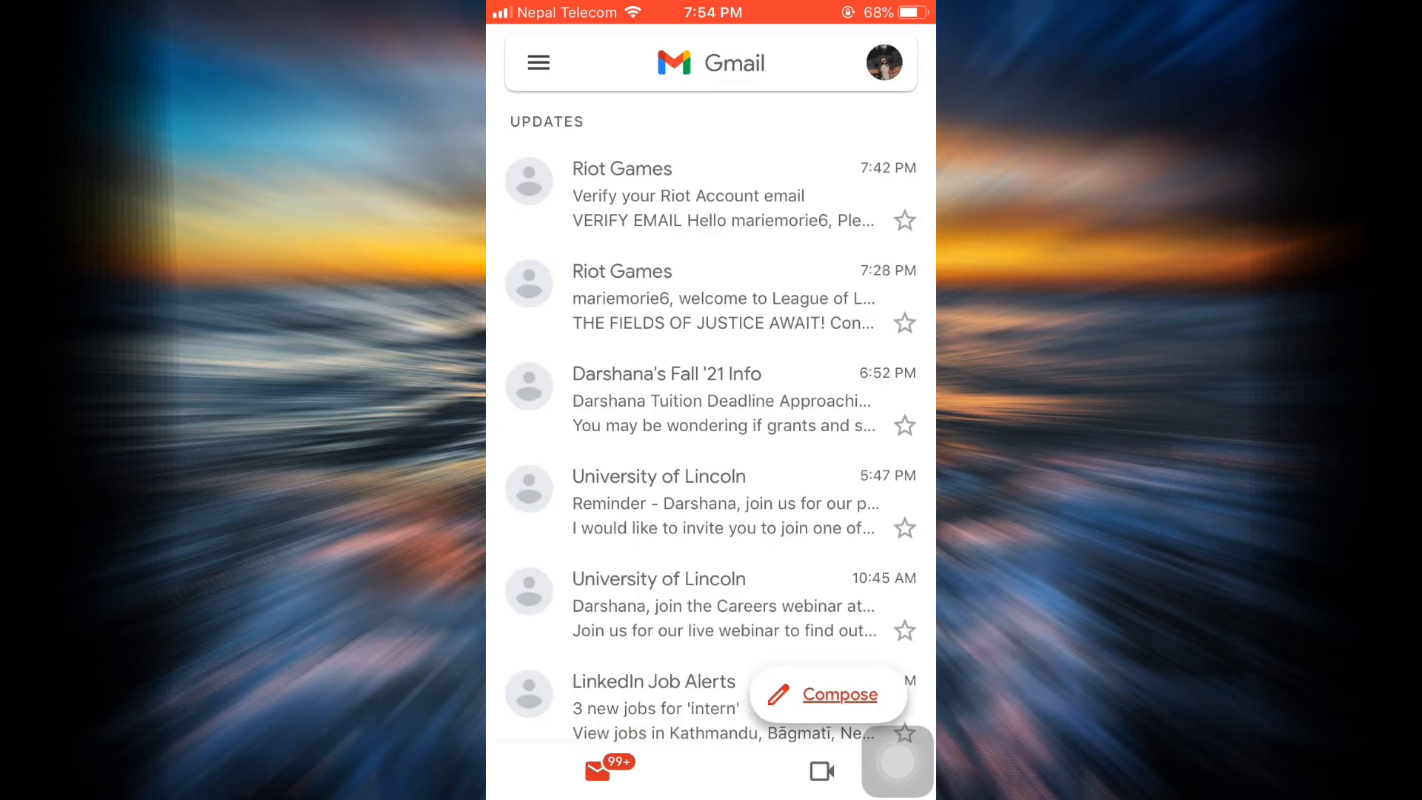
click(680, 62)
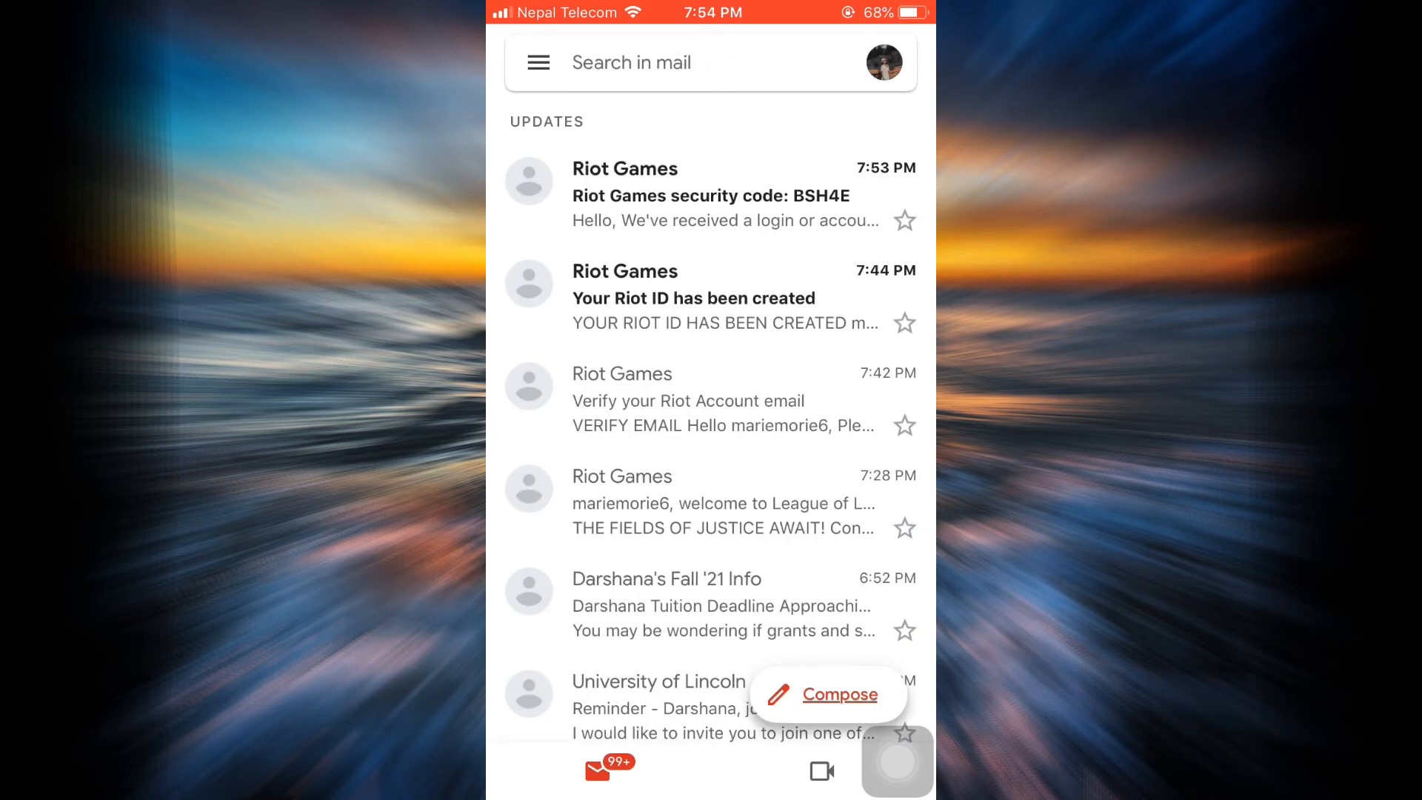
click(711, 182)
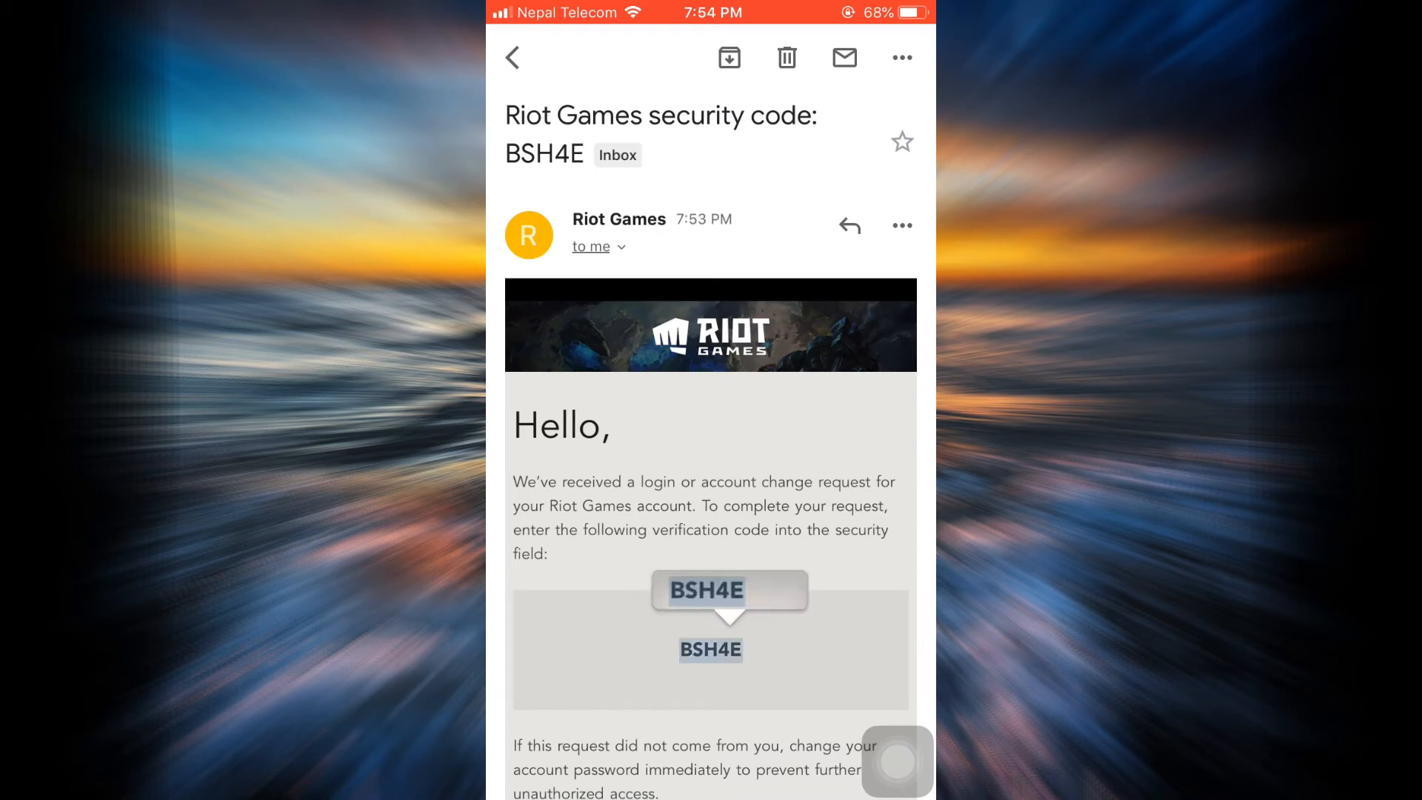
double_click(711, 650)
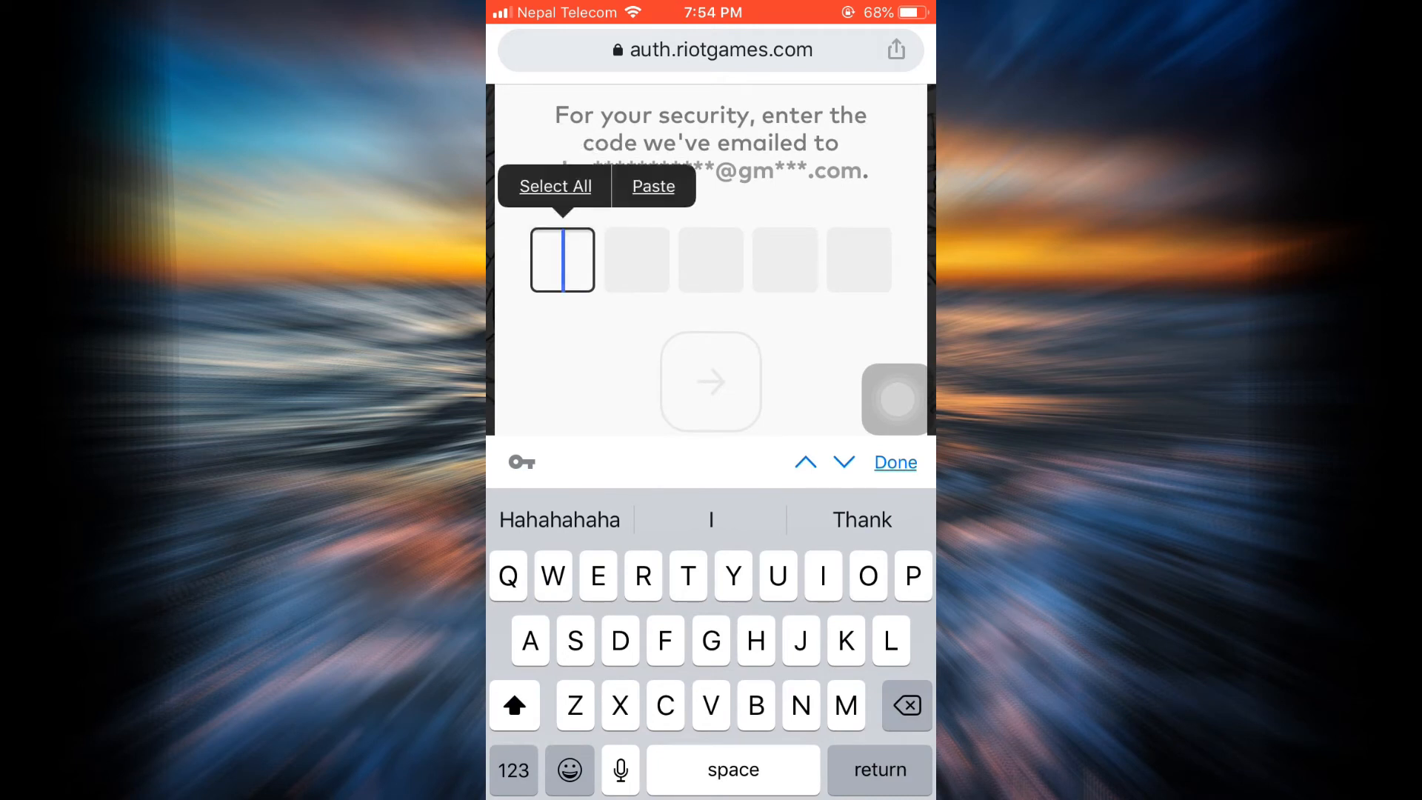
click(651, 186)
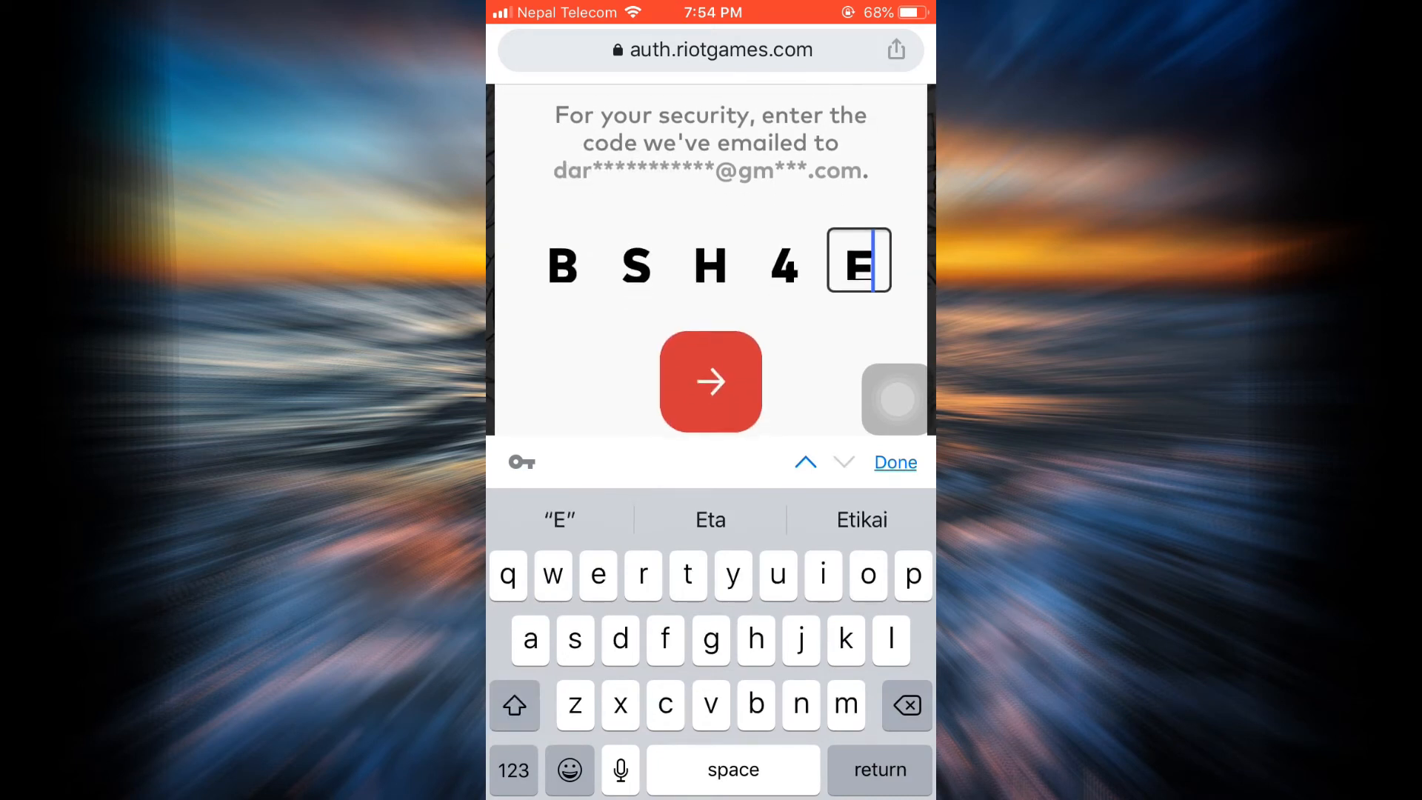
click(711, 380)
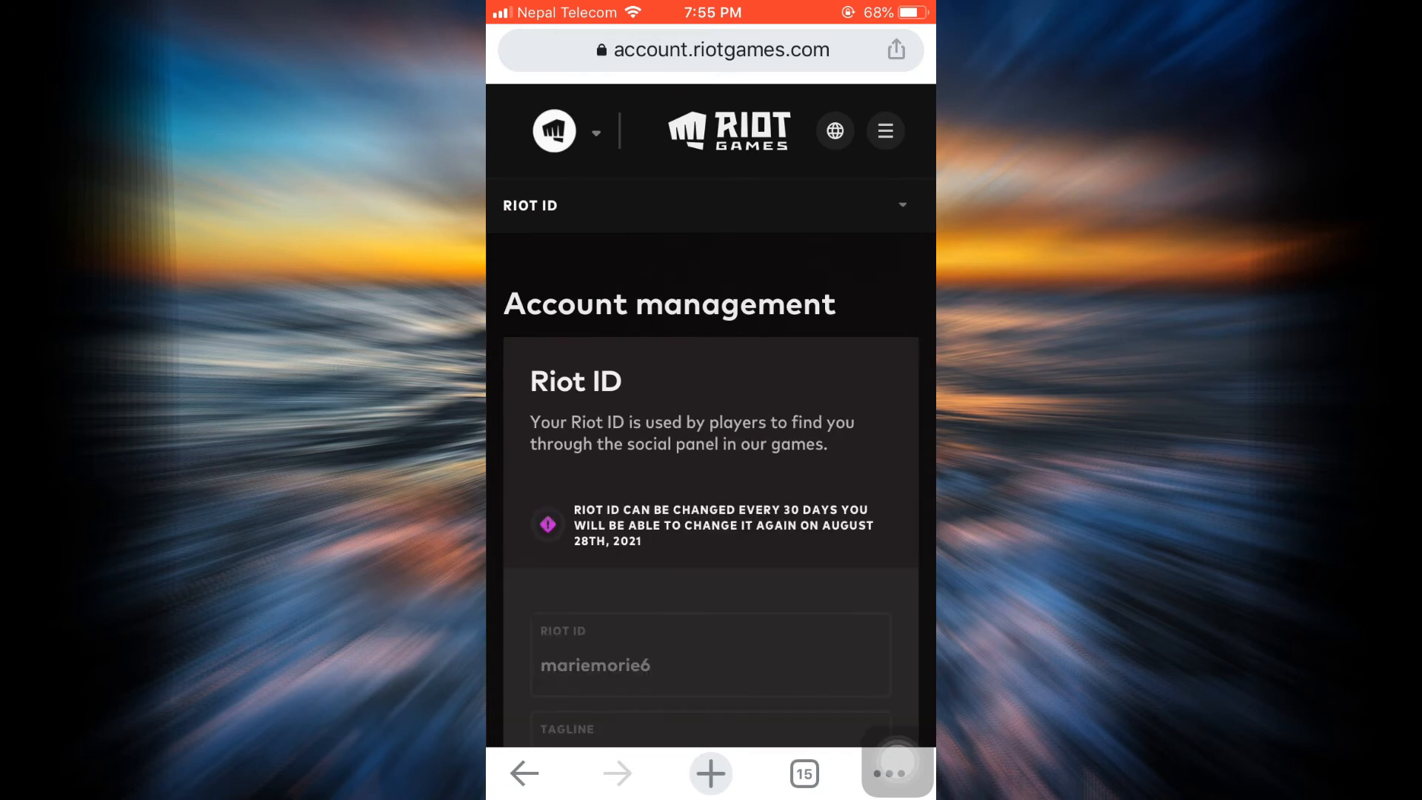
scroll(down, 3)
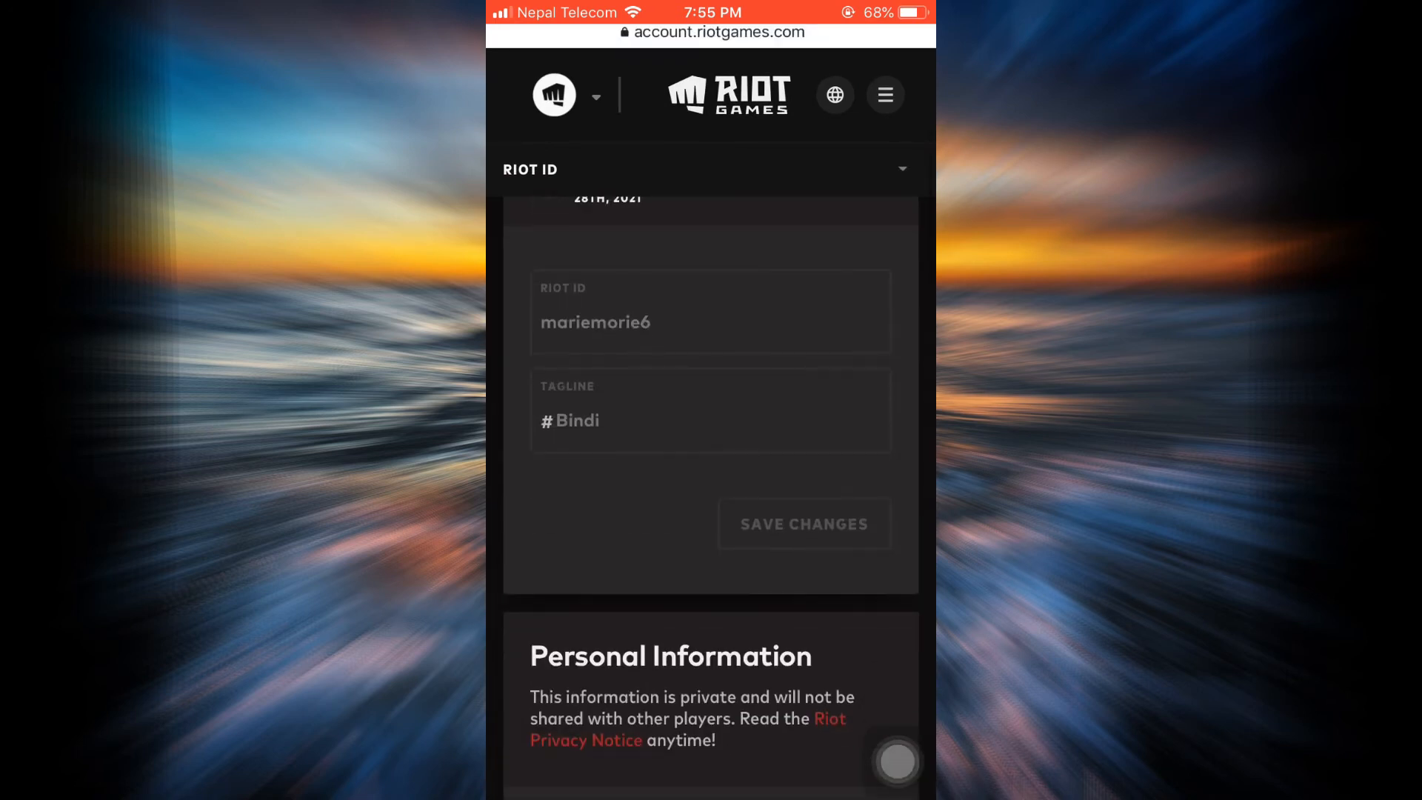
scroll(down, 3)
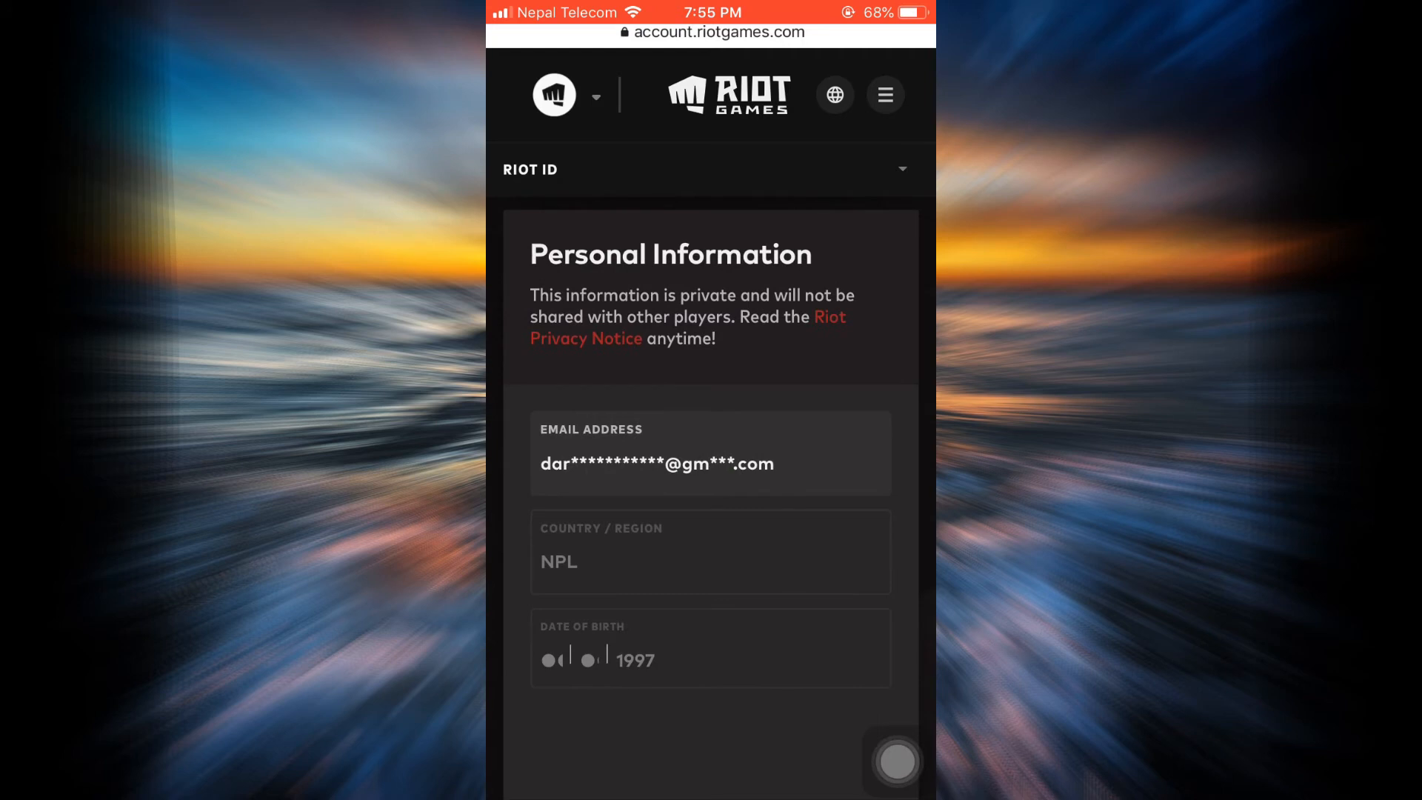
click(710, 464)
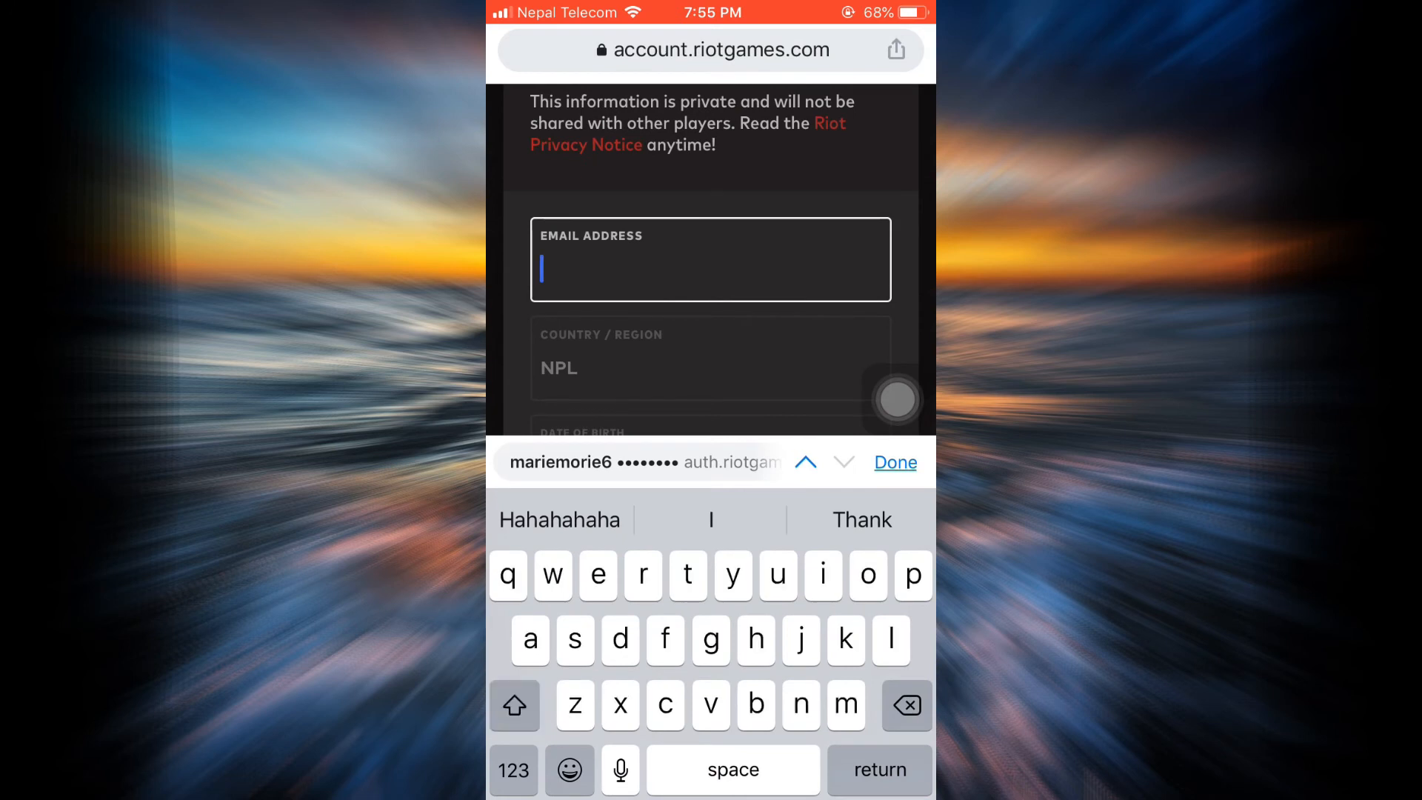
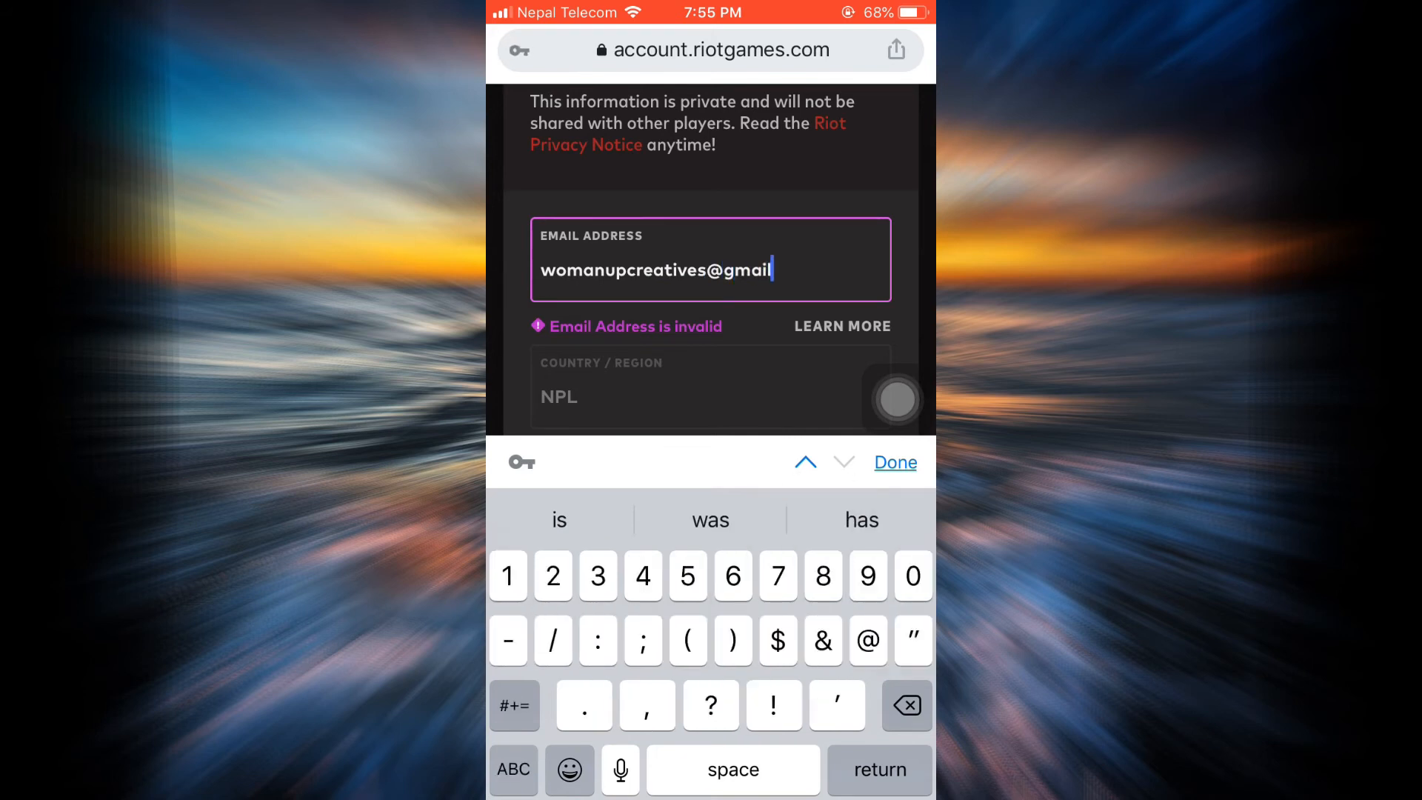
click(894, 462)
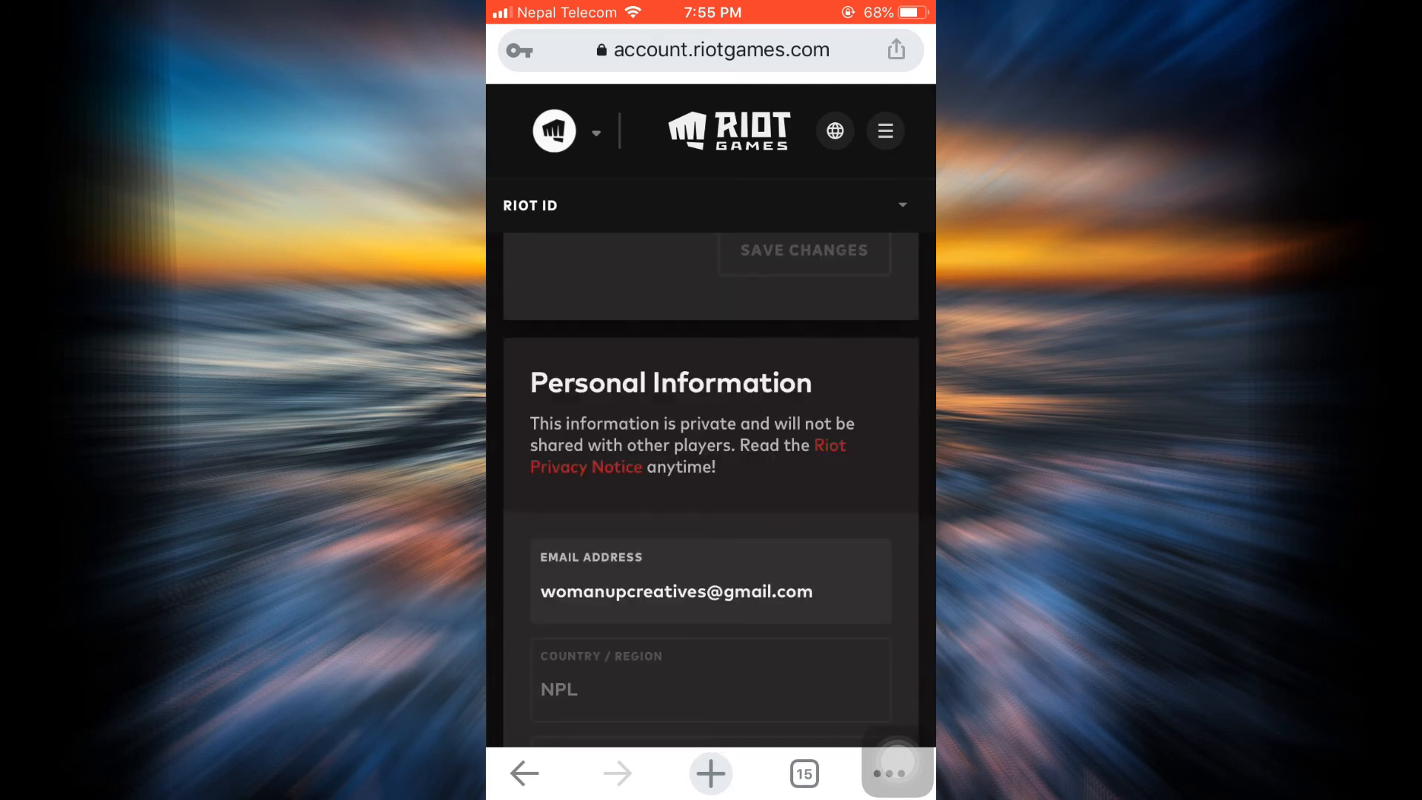
- Open the Email Change Confirmation message from the Gmail notification banner
scroll(down, 3)
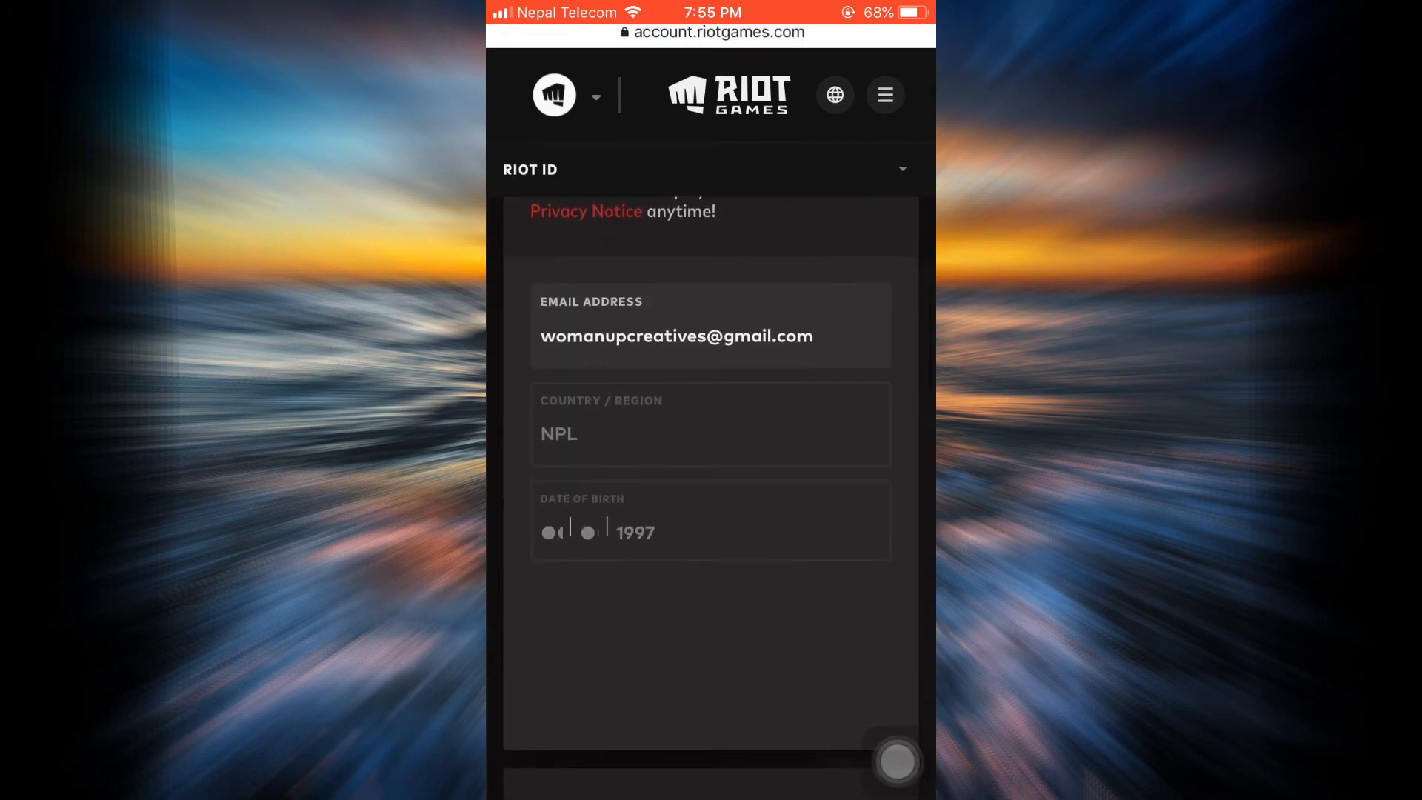
scroll(up, 3)
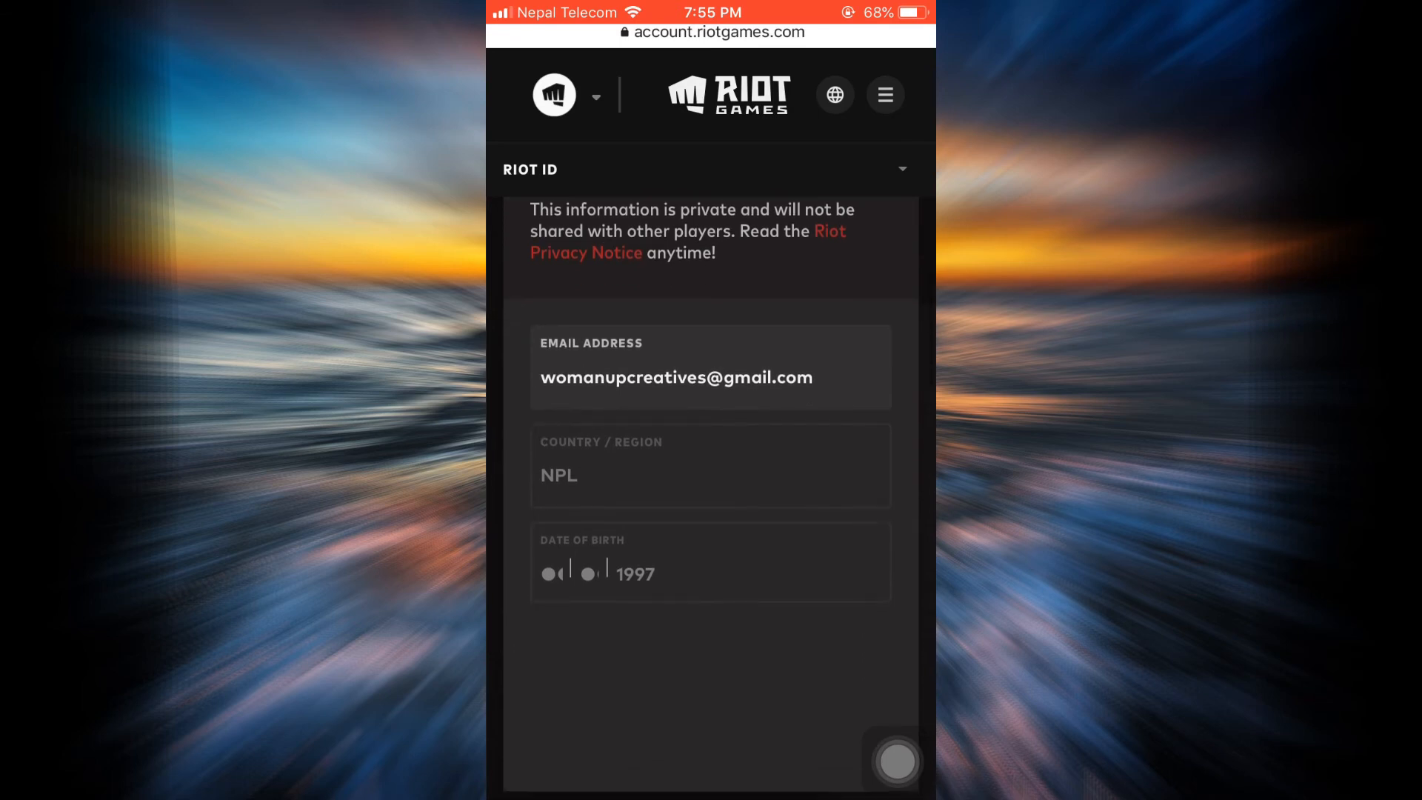
scroll(down, 3)
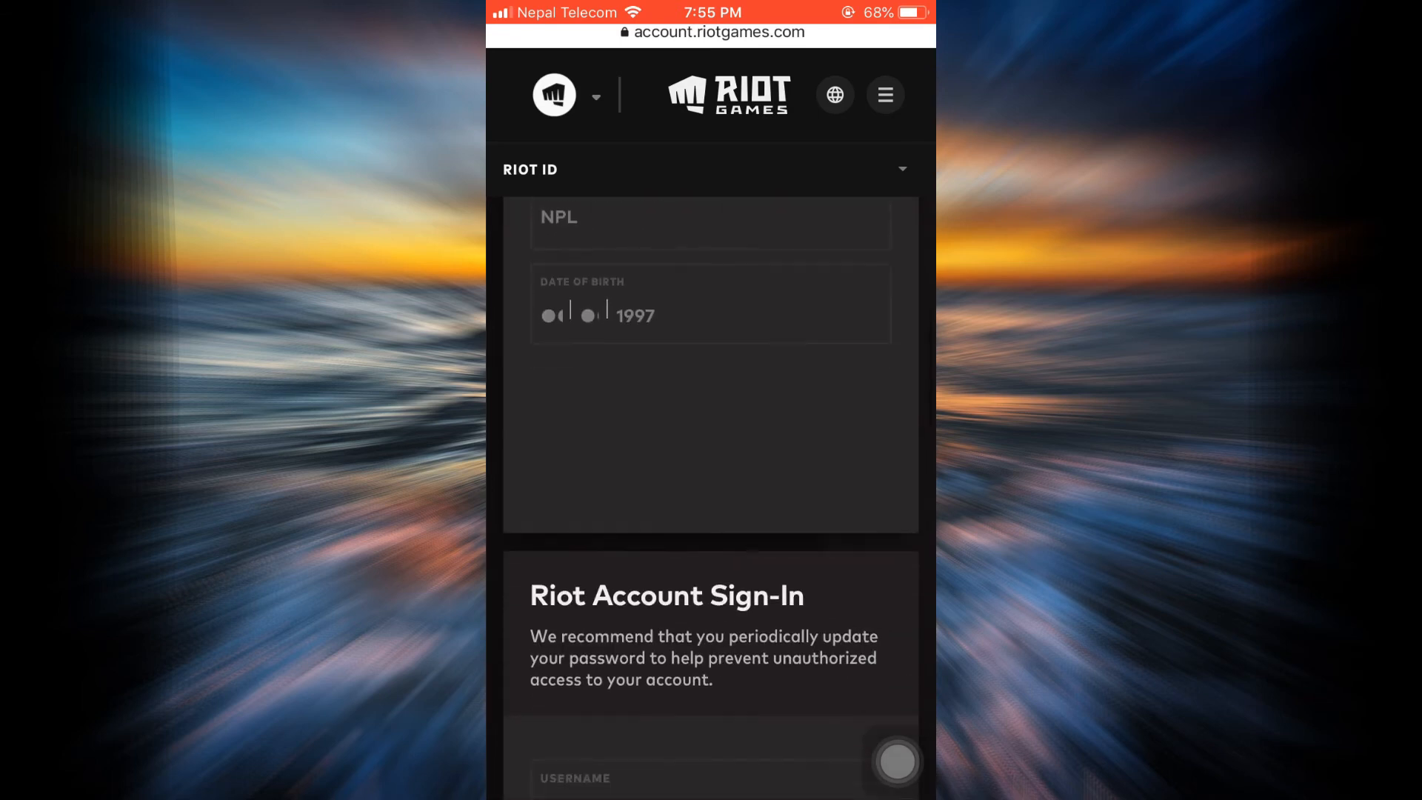
scroll(up, 3)
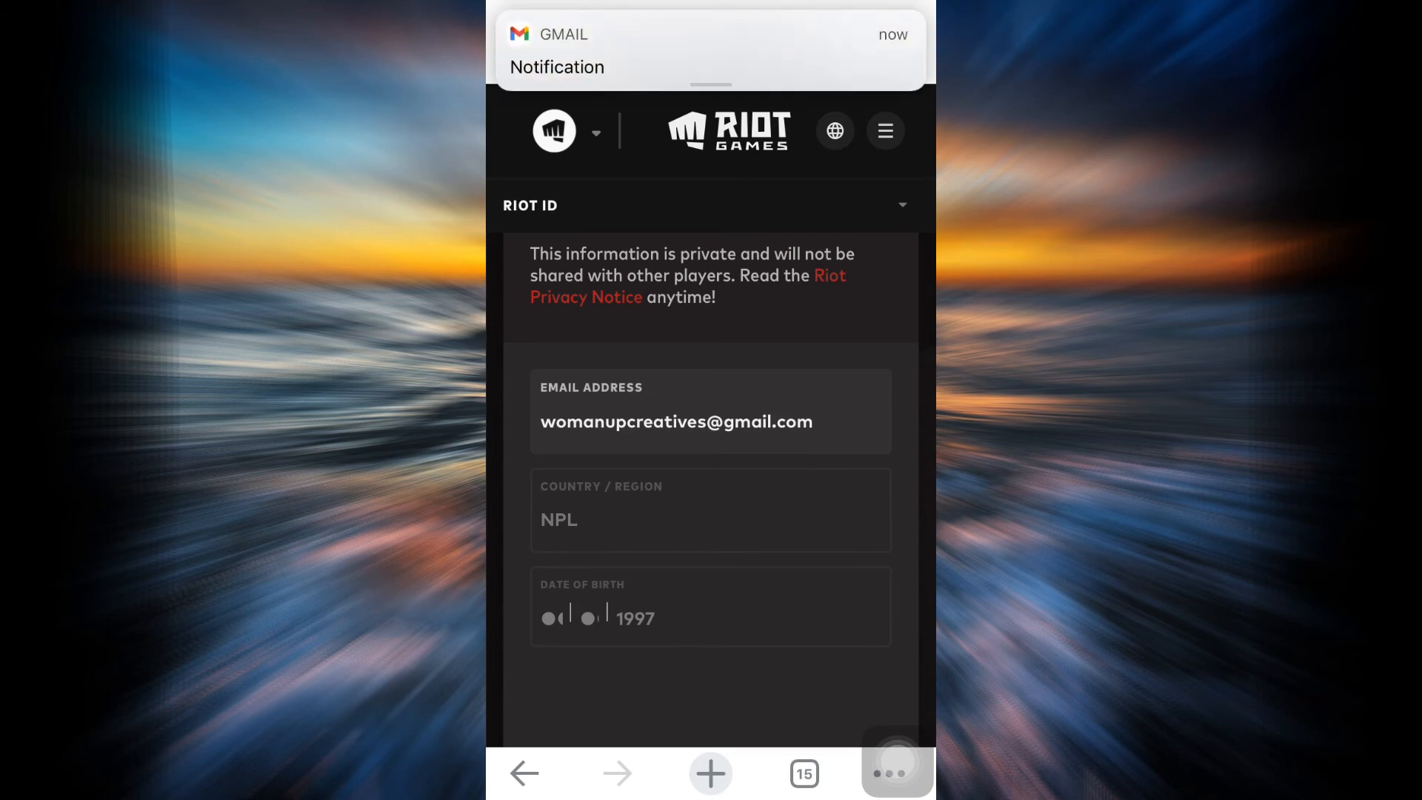
click(711, 50)
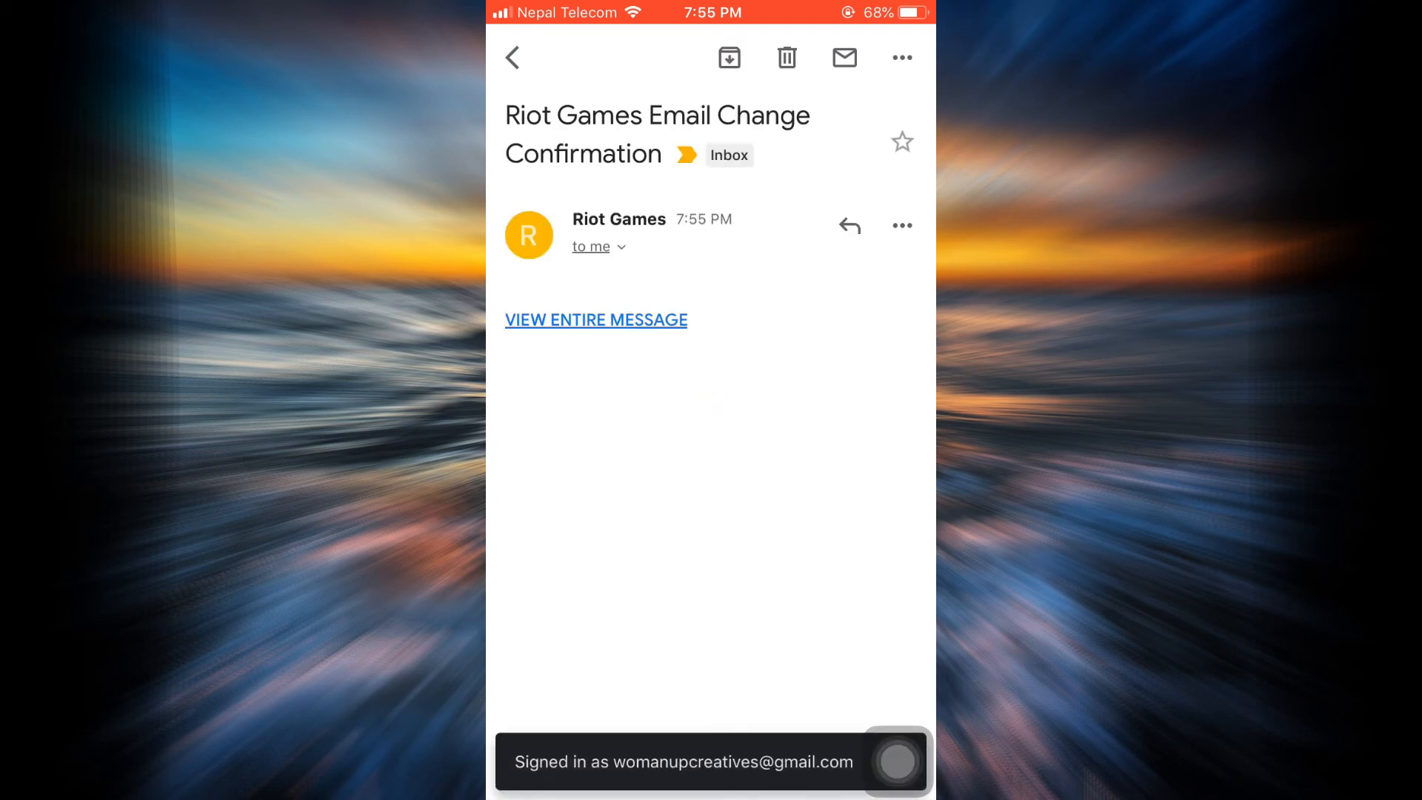
- Expand the full confirmation message and use its Confirm Email button to verify the address
click(596, 319)
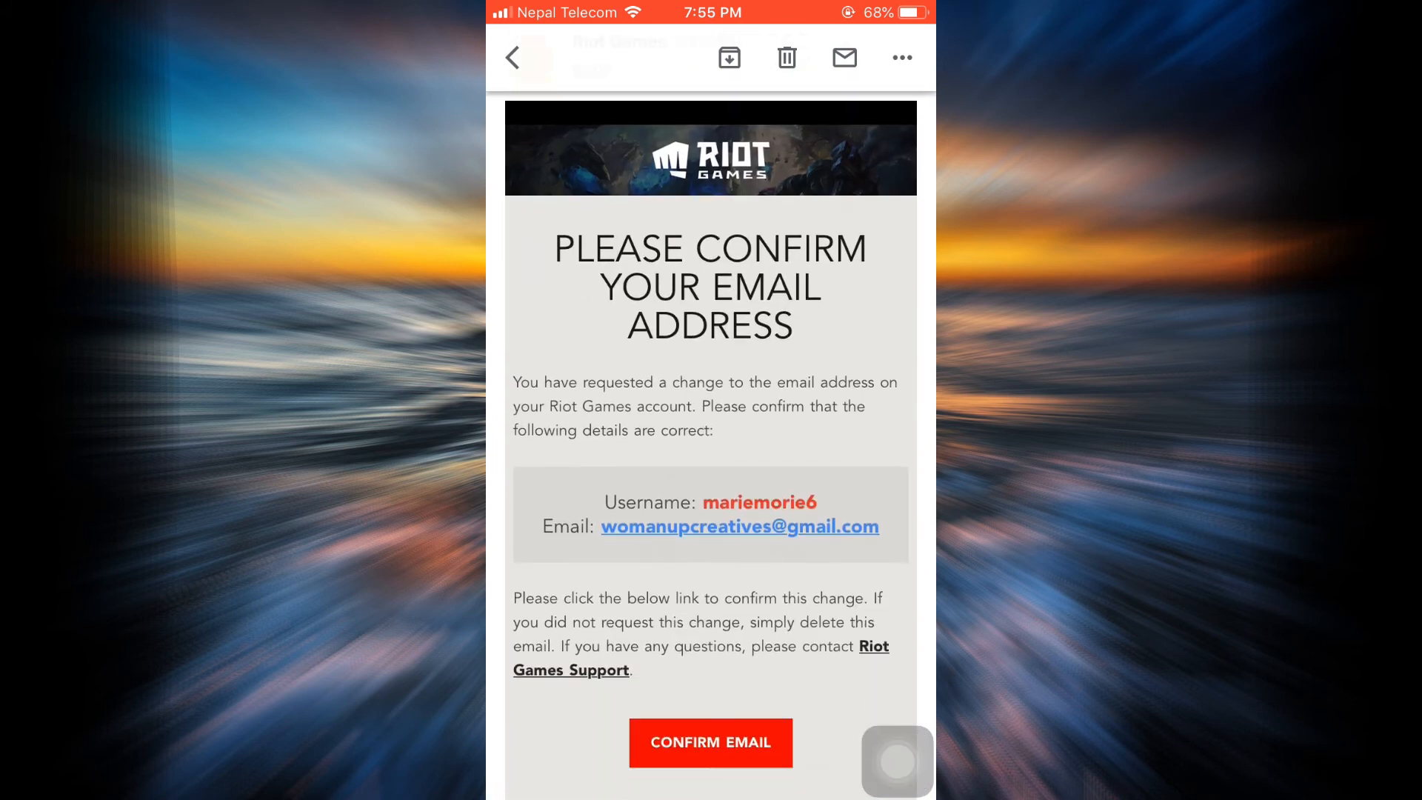
scroll(down, 3)
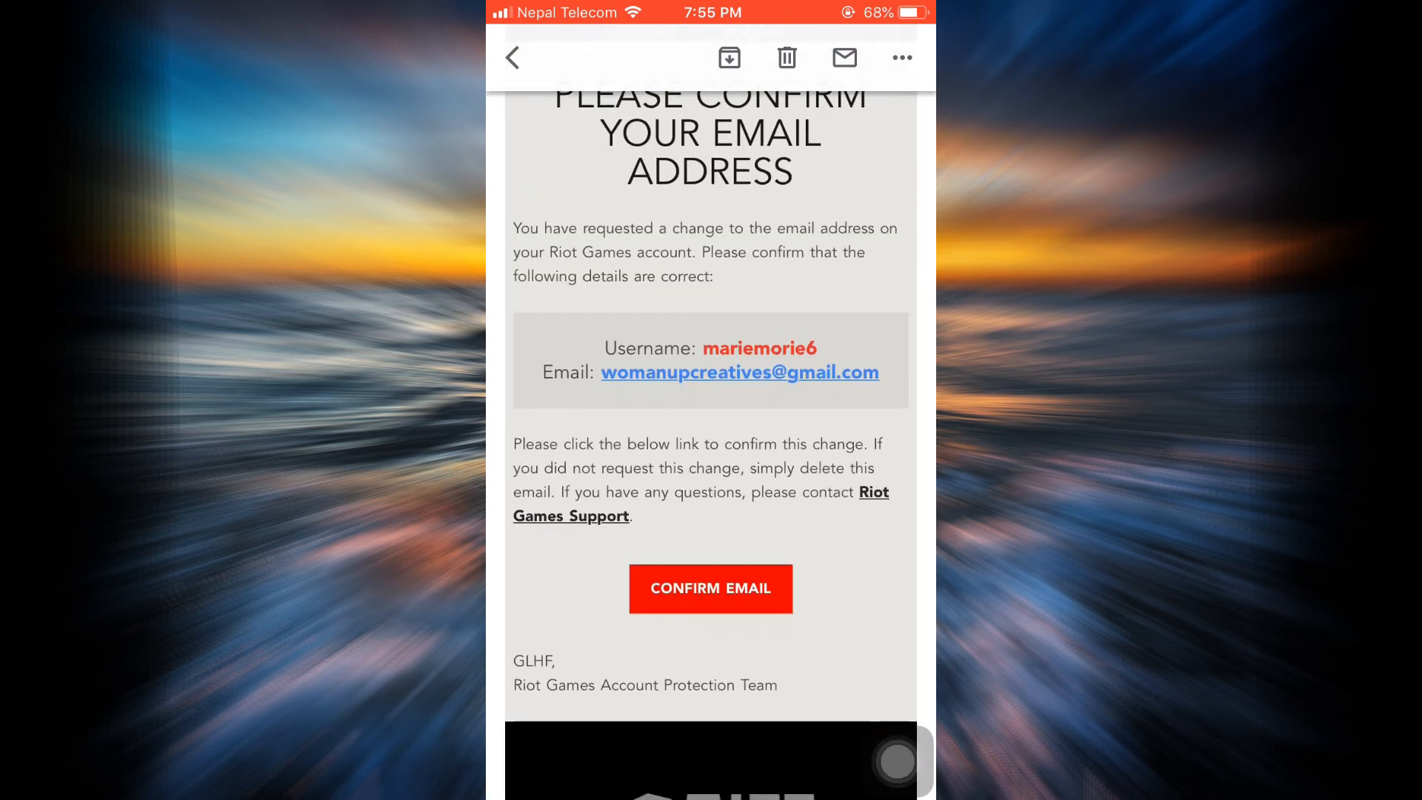
click(710, 588)
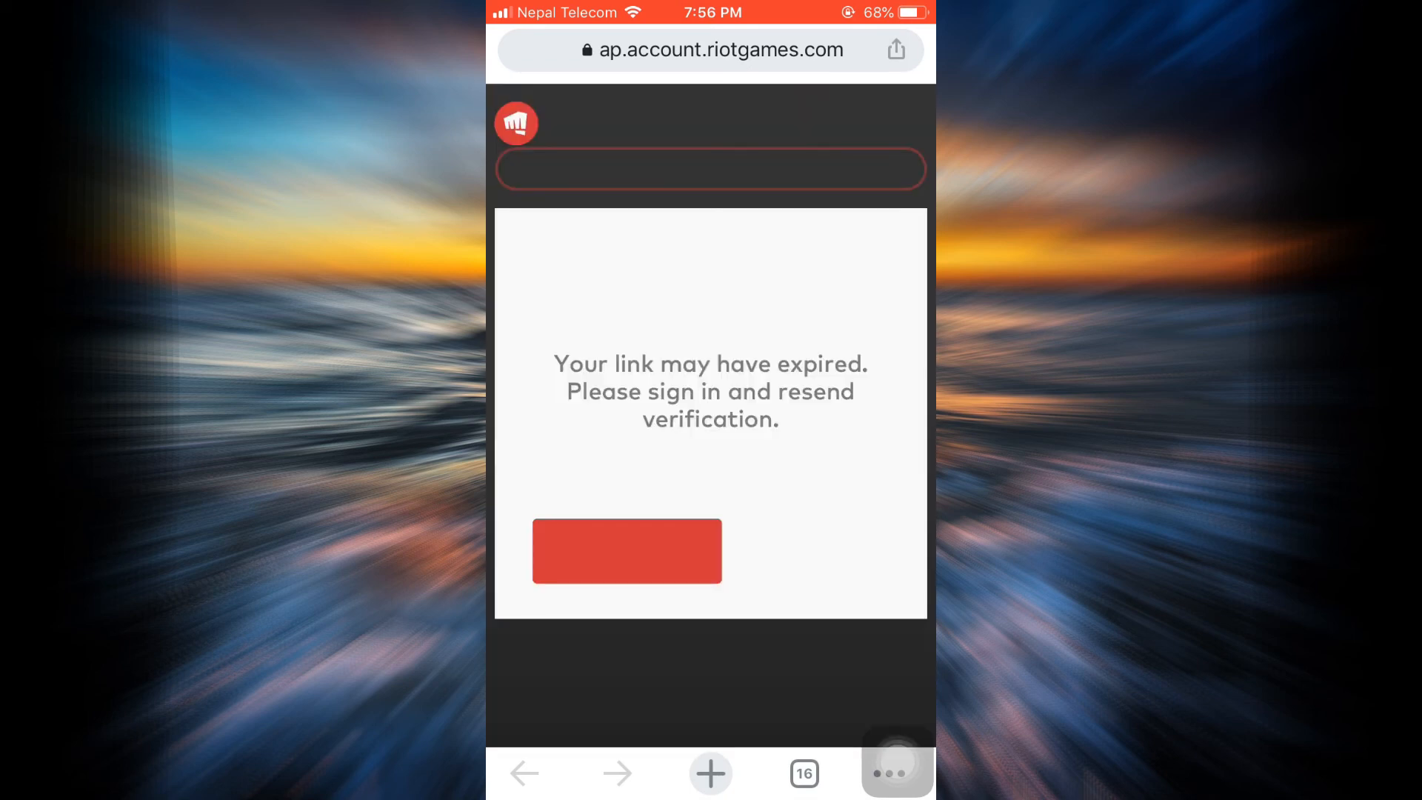
click(626, 550)
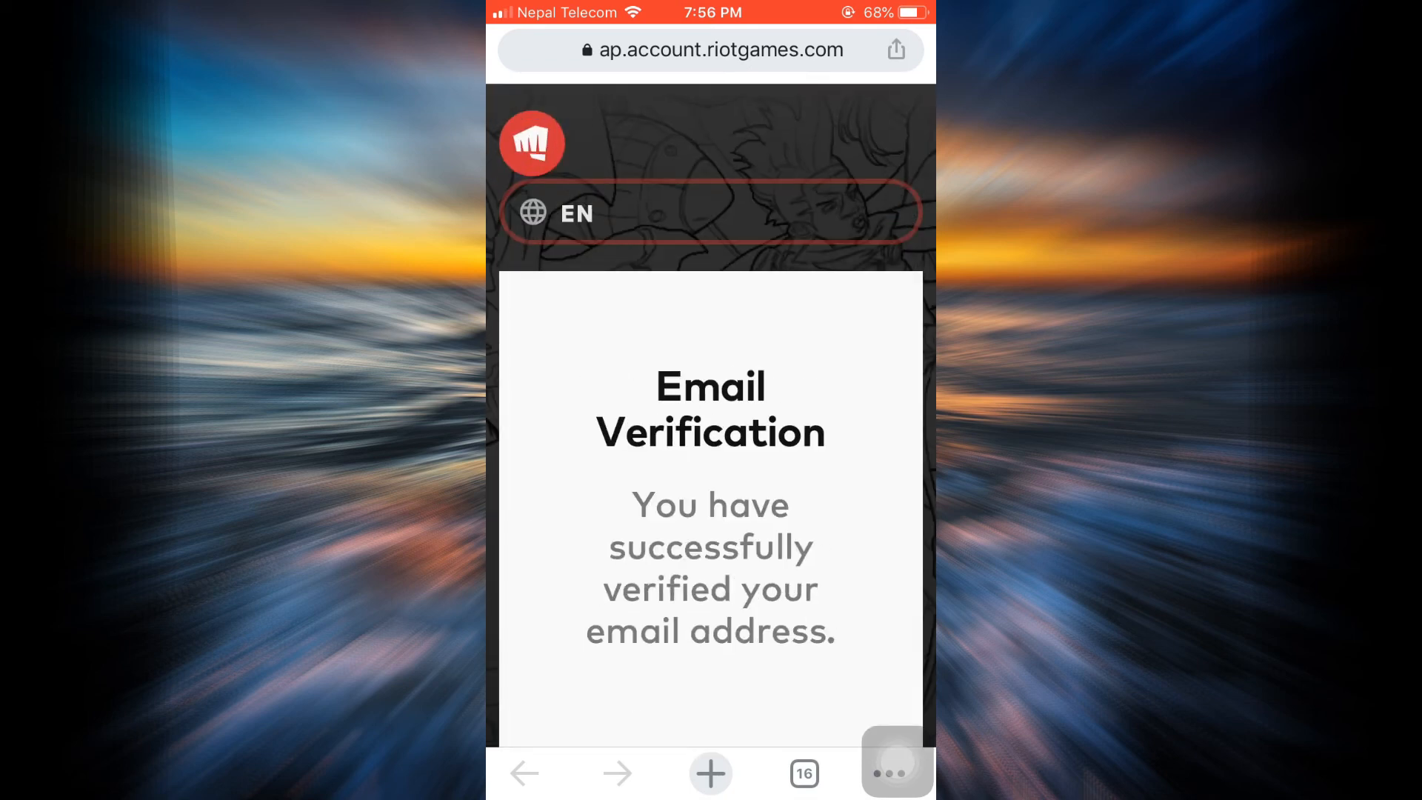